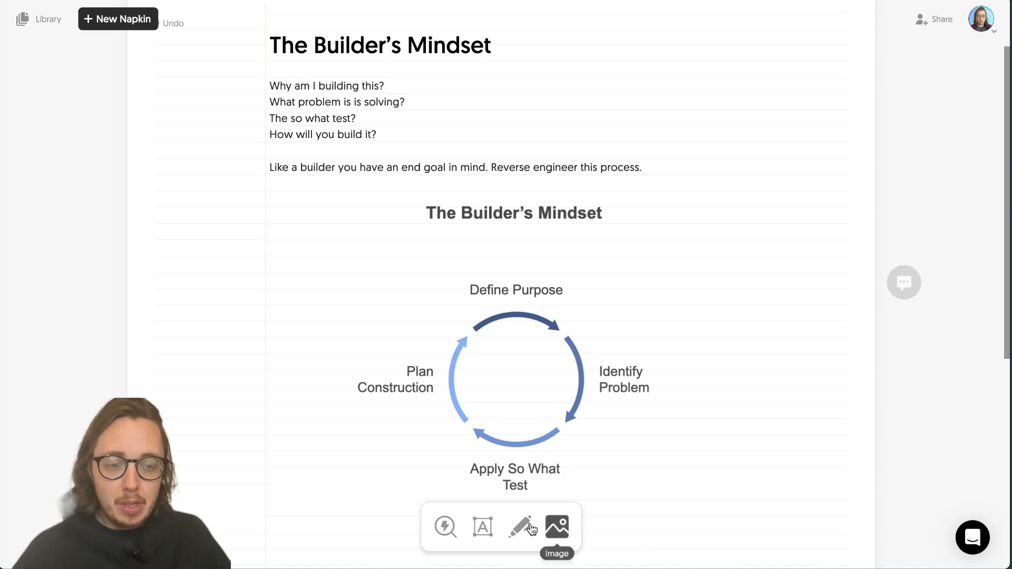
# Switch to the pencil tool and scroll through The Builder's Mindset note and cycle diagram.
pyautogui.click(520, 526)
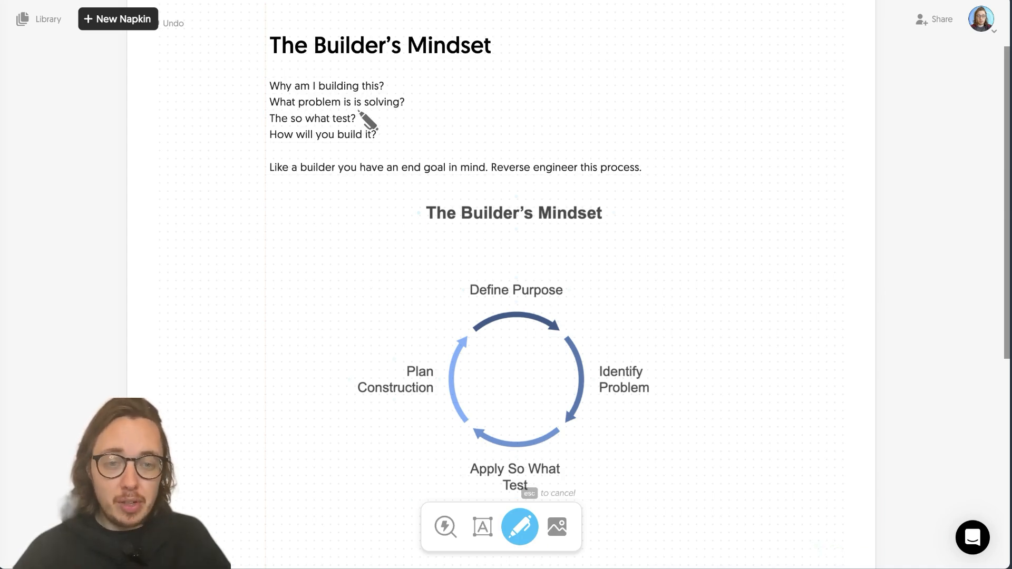
pyautogui.moveTo(297, 139)
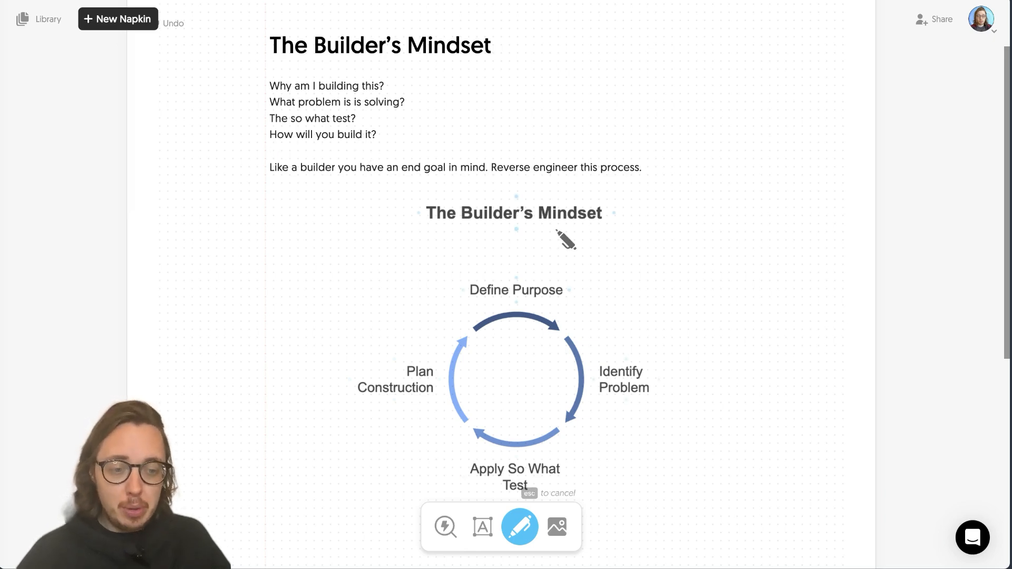
pyautogui.scroll(-3)
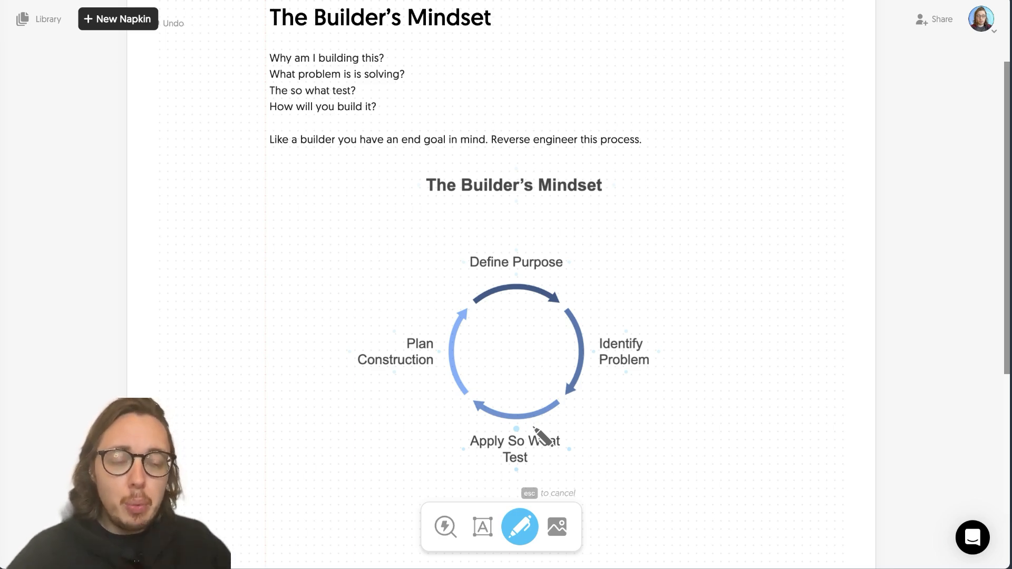
pyautogui.moveTo(546, 258)
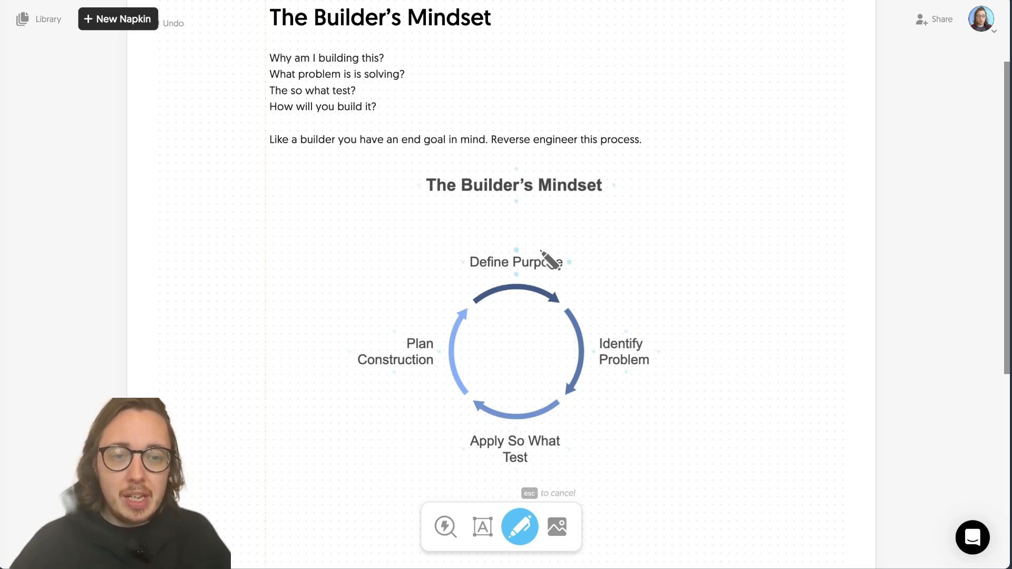
pyautogui.scroll(-3)
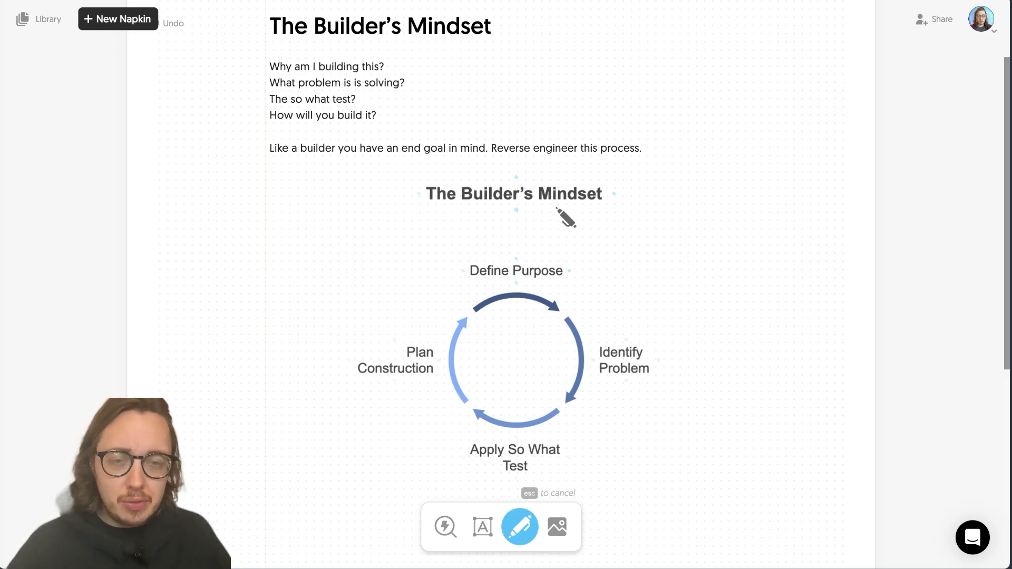
pyautogui.moveTo(400, 90)
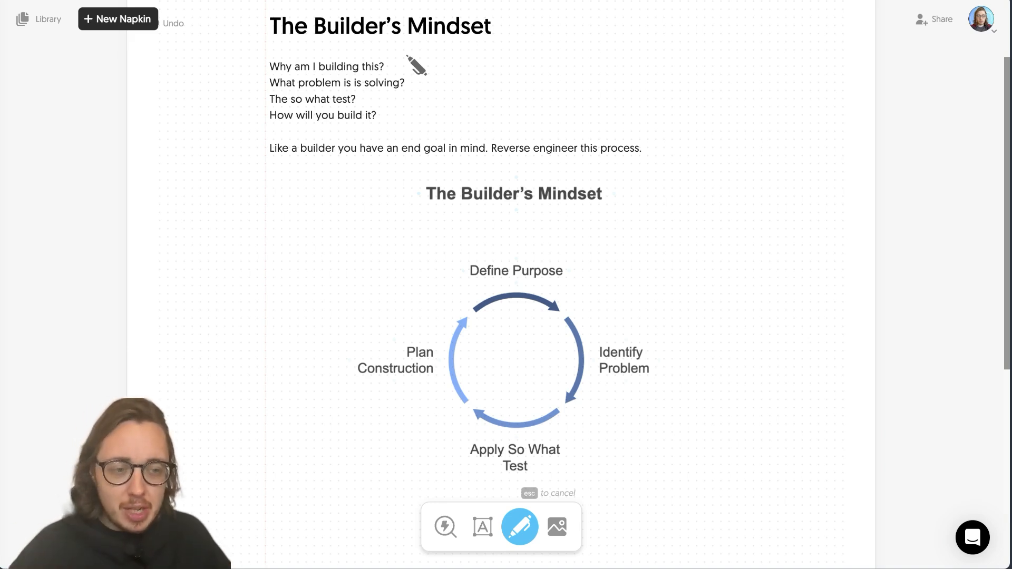
pyautogui.moveTo(1001, 250)
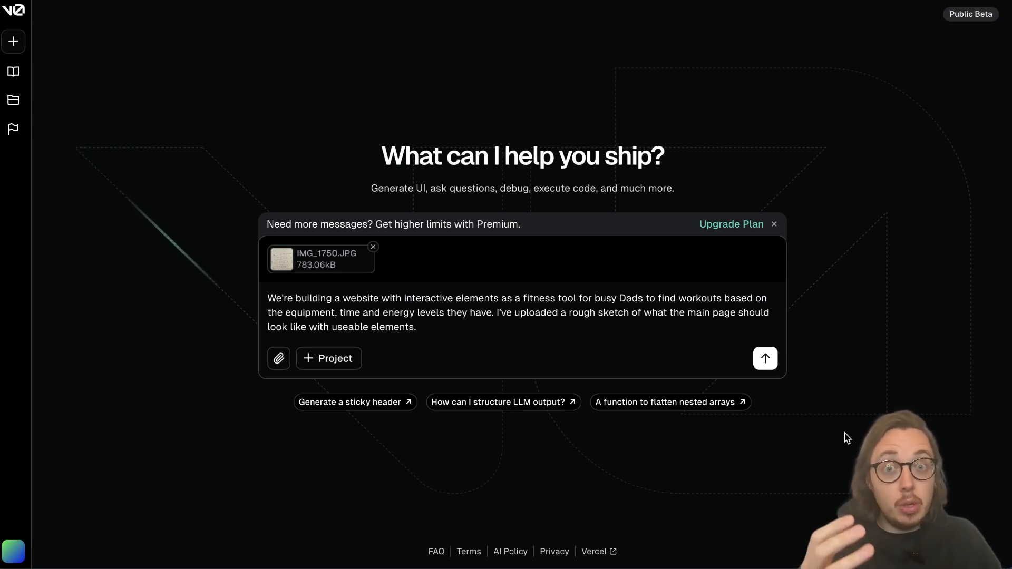
pyautogui.moveTo(857, 347)
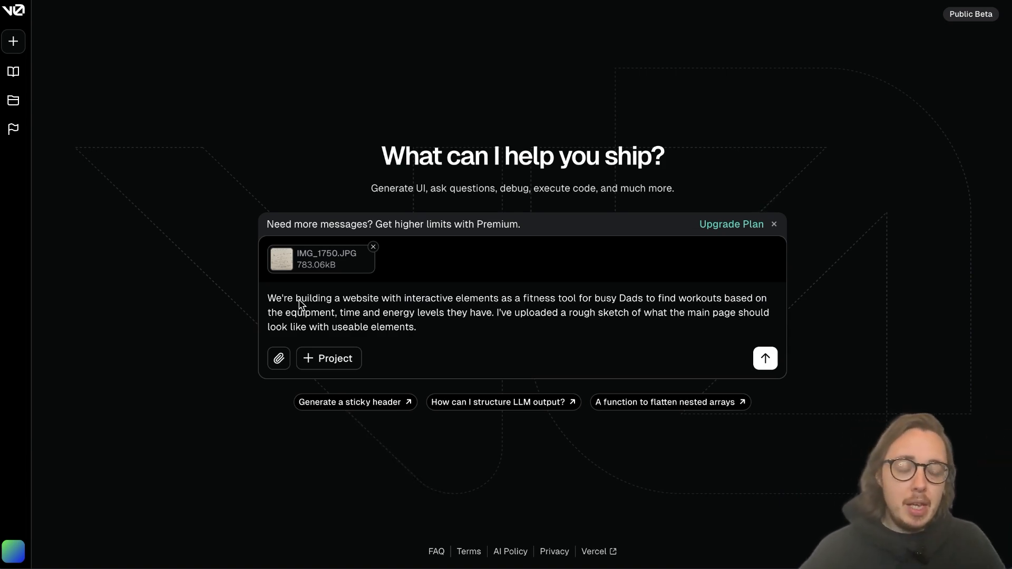
pyautogui.moveTo(483, 302)
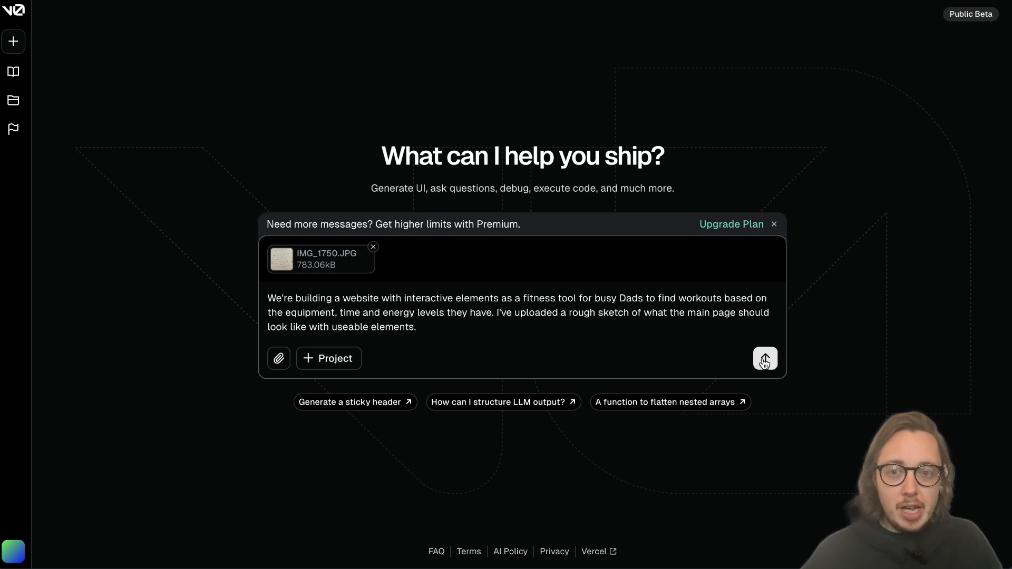
# Send the fitness-tool request with the sketch and watch main-page.tsx being generated.
pyautogui.click(765, 359)
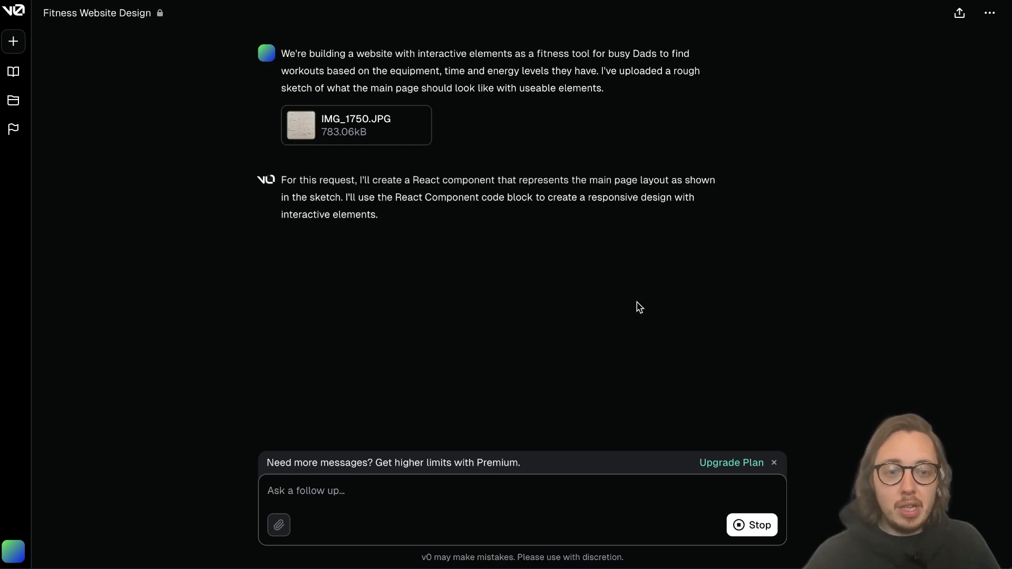
pyautogui.click(209, 253)
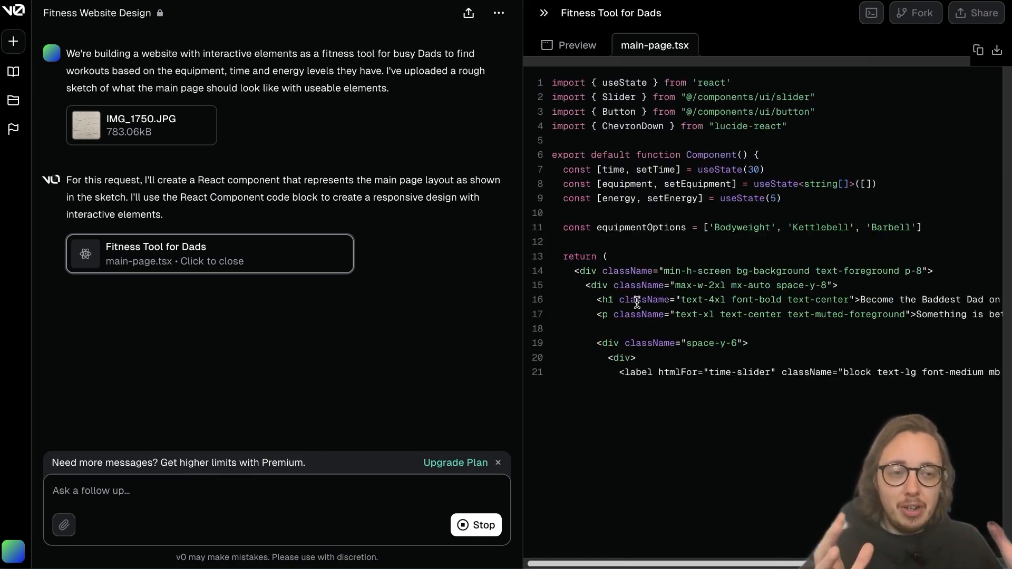
# In the preview, set available time to 10 minutes and choose Kettlebell equipment.
pyautogui.click(568, 46)
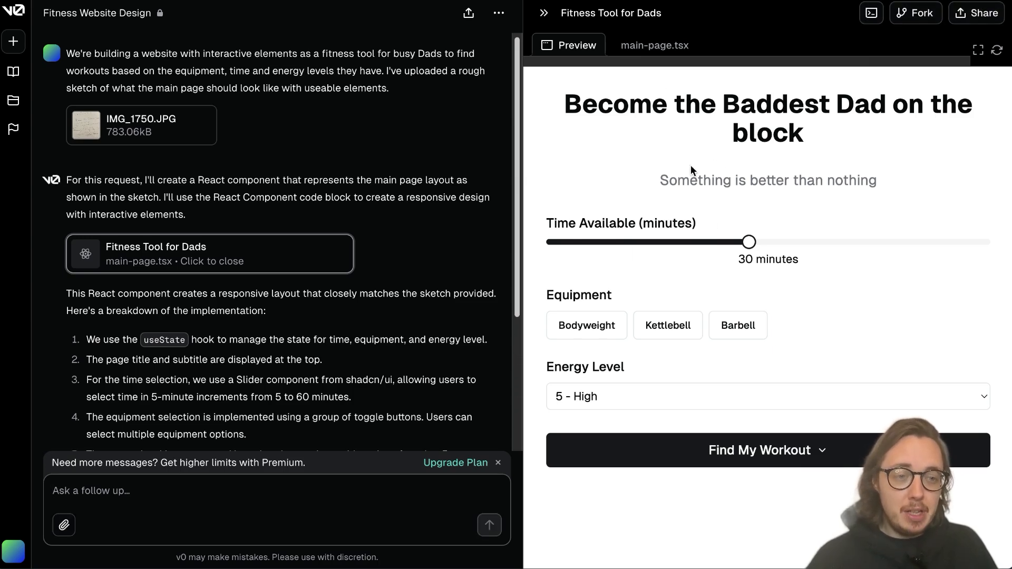
pyautogui.moveTo(771, 109)
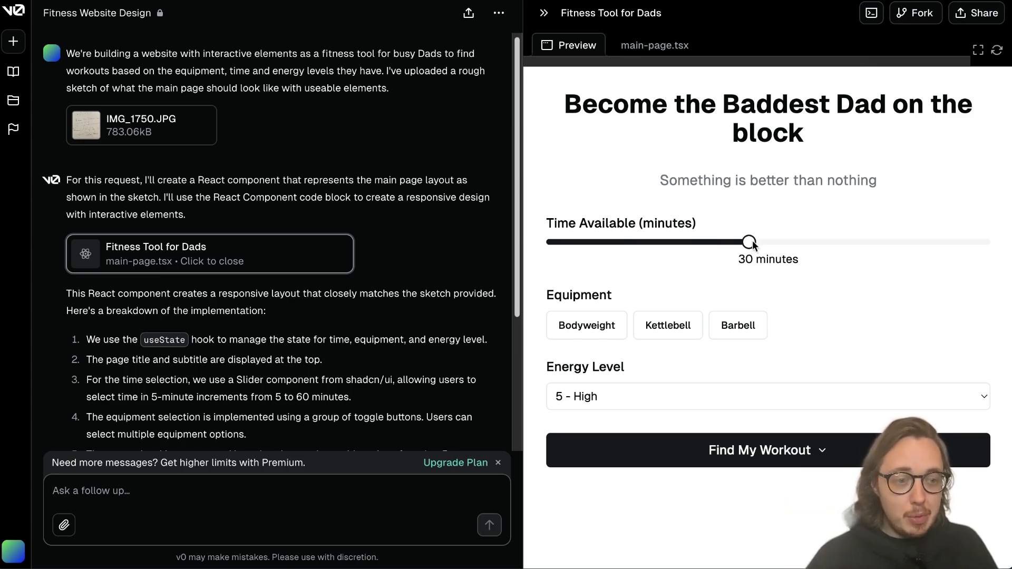
pyautogui.moveTo(748, 242); pyautogui.dragTo(607, 242)
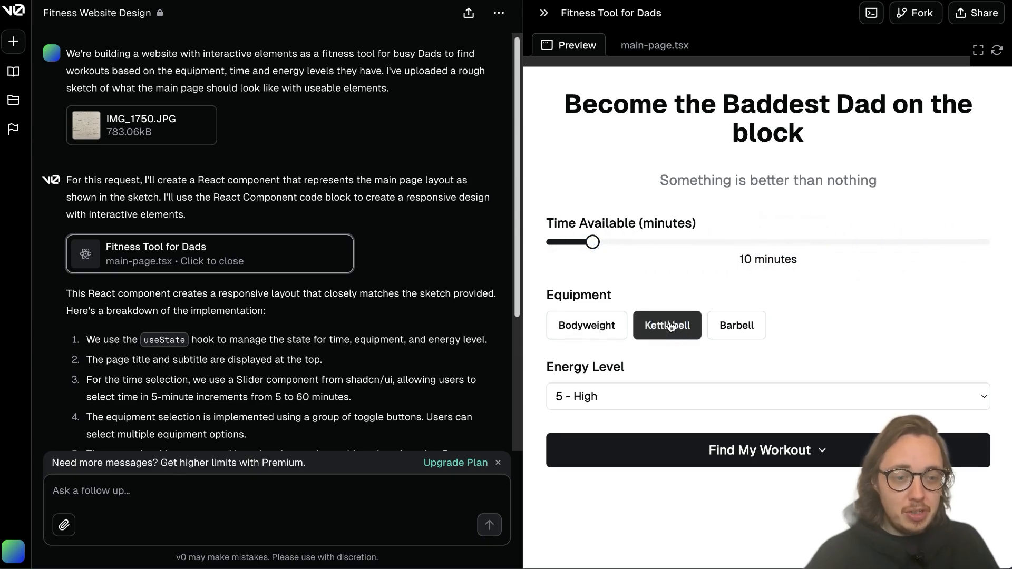
pyautogui.click(667, 325)
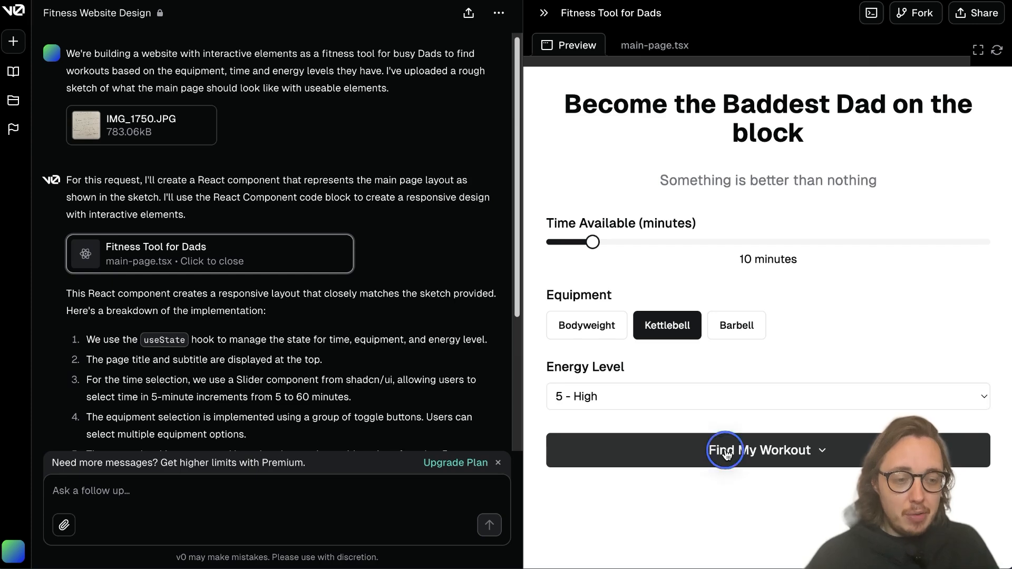
pyautogui.moveTo(400, 350)
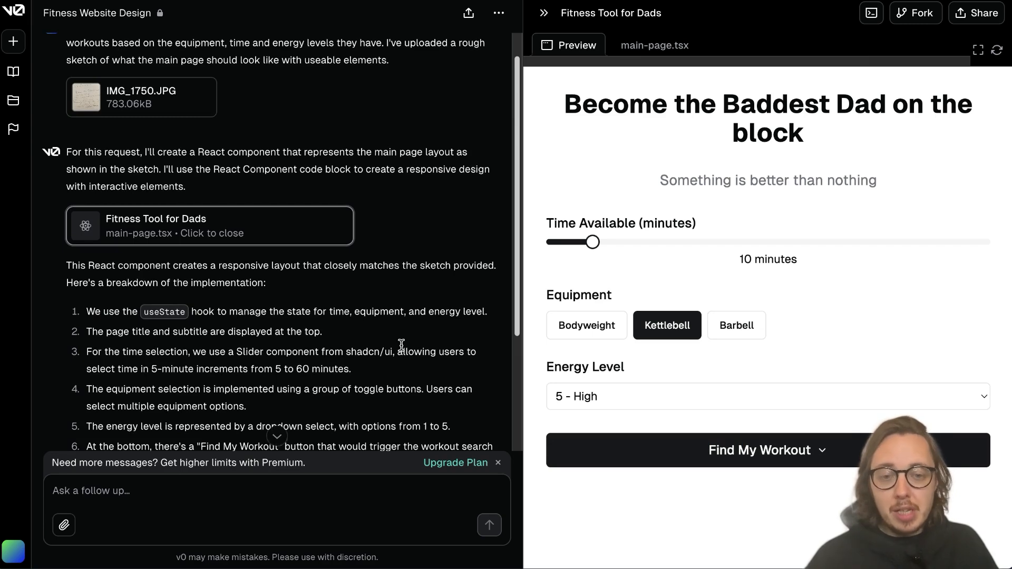
pyautogui.moveTo(389, 332)
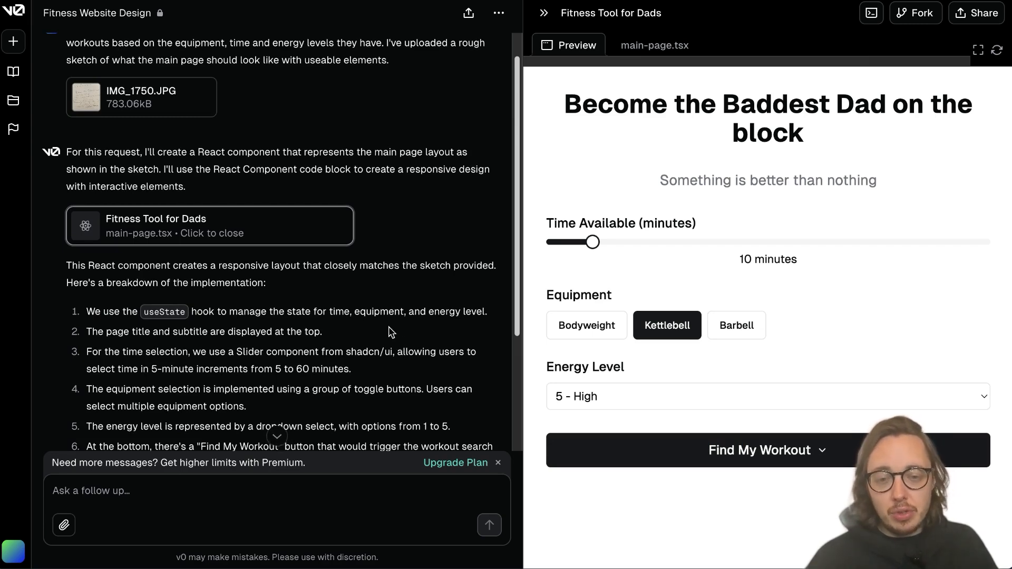
pyautogui.scroll(-3)
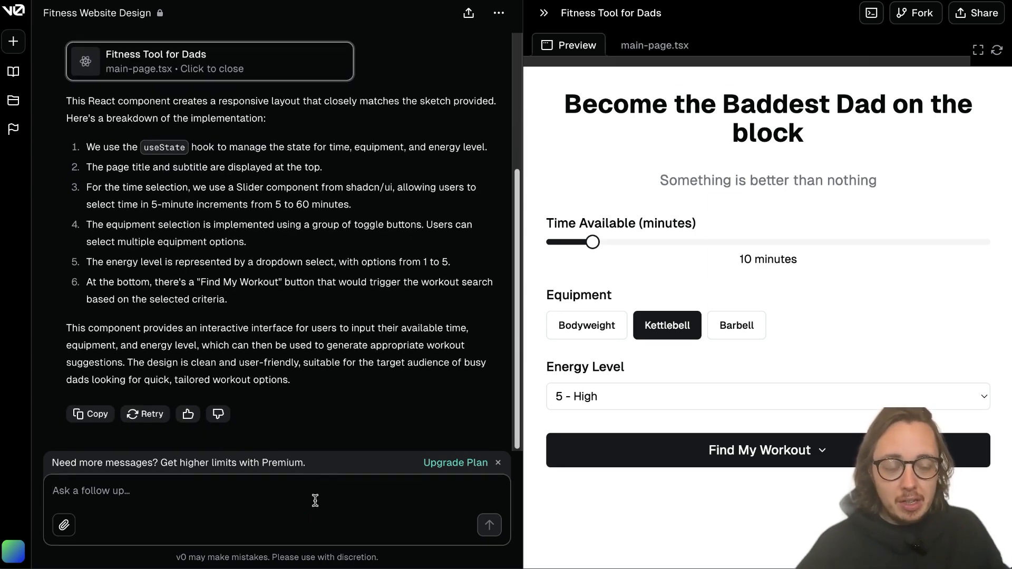
# Send a follow-up renaming Equipment to Weapon and showing its choices as symbols.
pyautogui.write('Can we chnage the w')
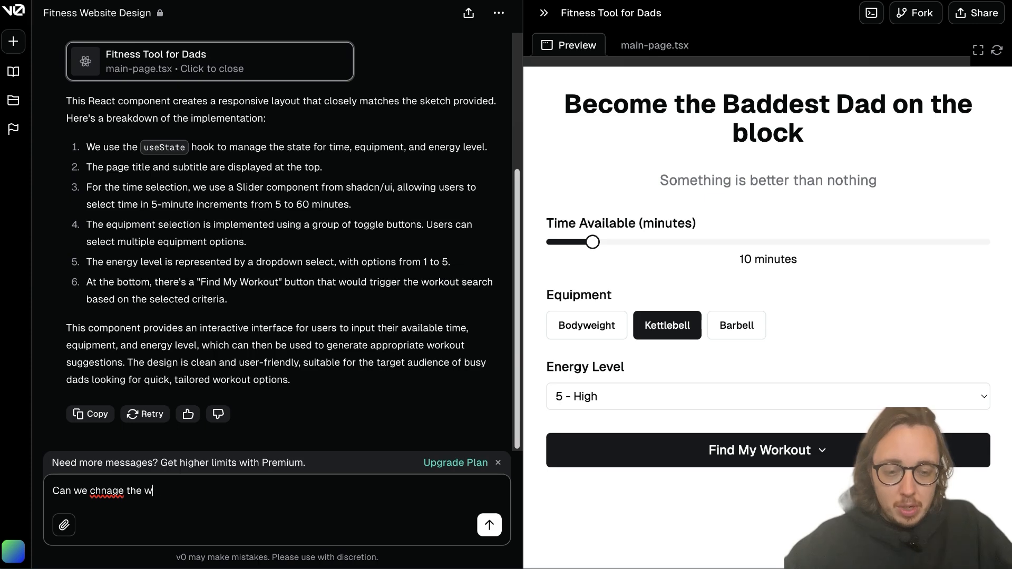
pyautogui.write('ord equipment to weapon')
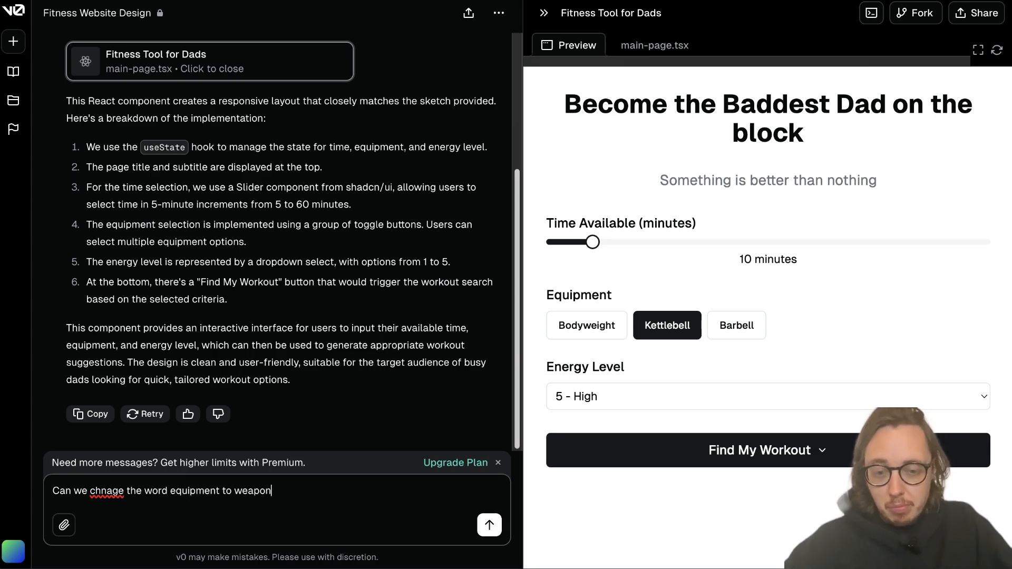
pyautogui.write('. Can the')
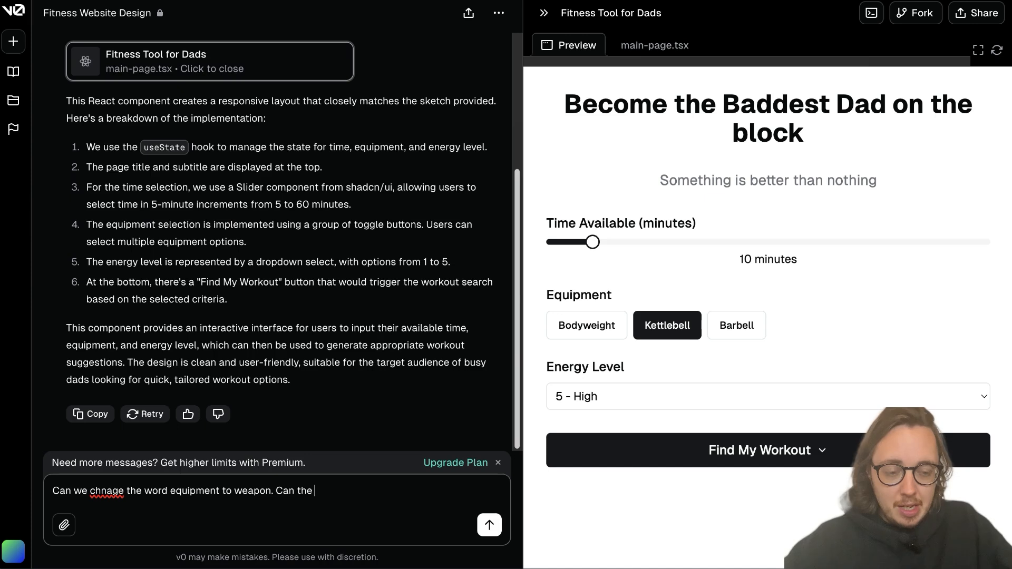
pyautogui.write('ch')
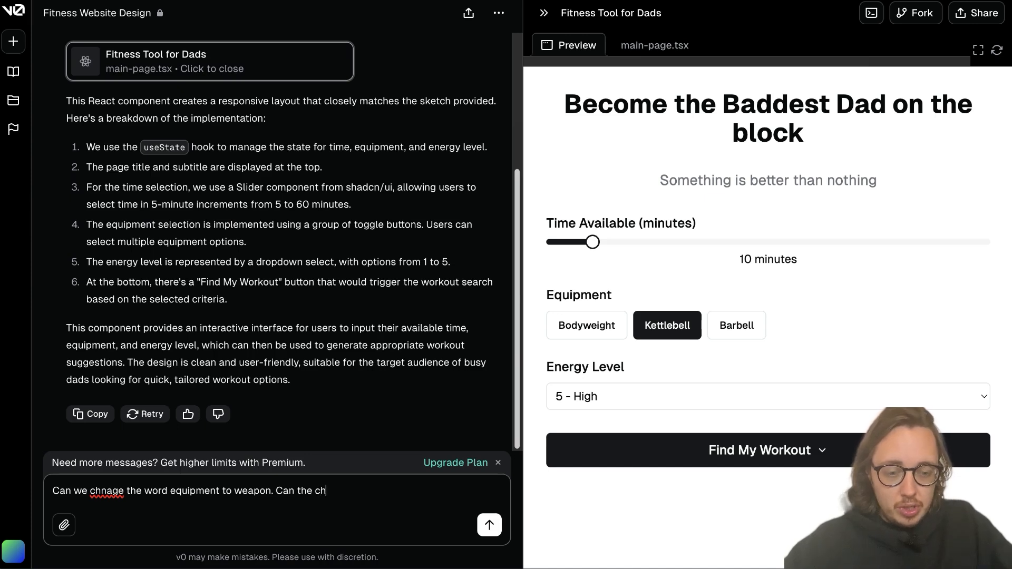
pyautogui.write('oices be symbols instead o')
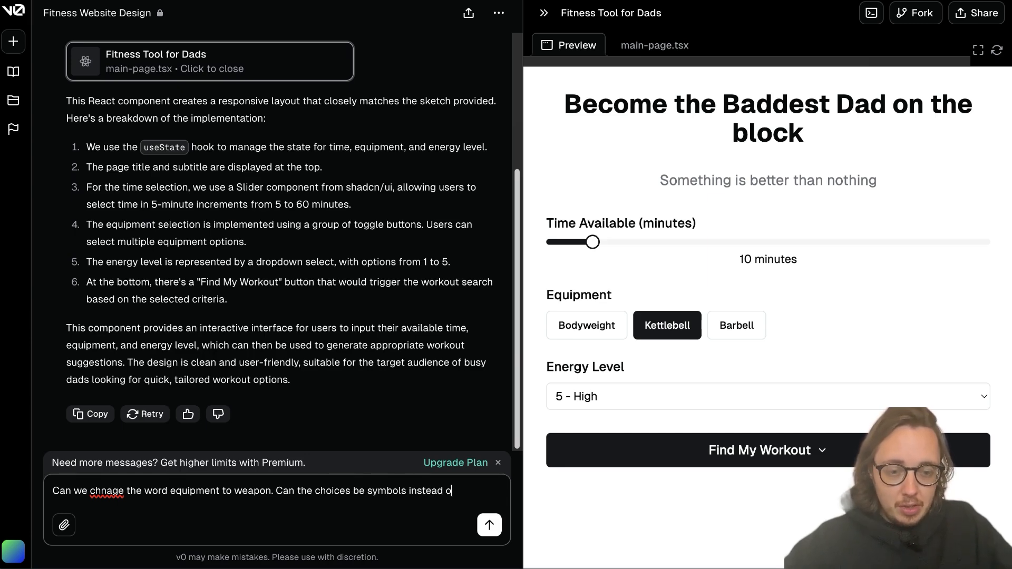
pyautogui.click(489, 525)
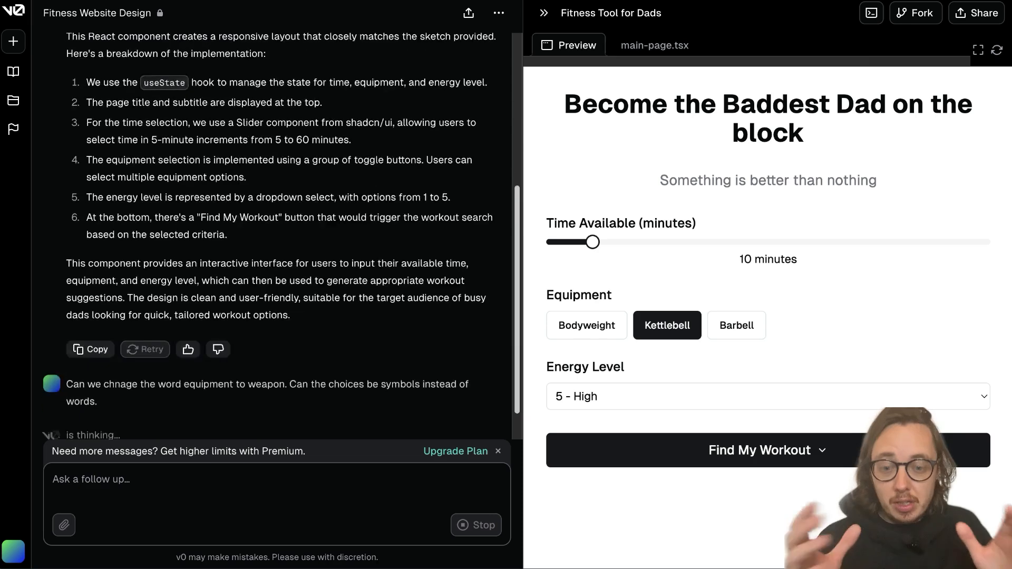
# Check the v2 main-page.tsx code, then preview the Weapon heading with icon choices.
pyautogui.scroll(-3)
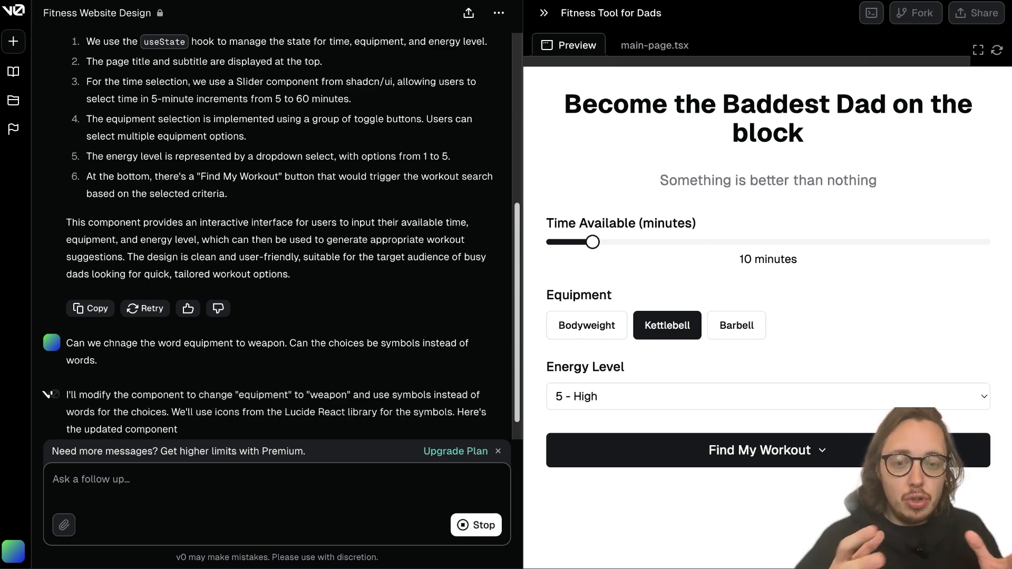
pyautogui.click(654, 45)
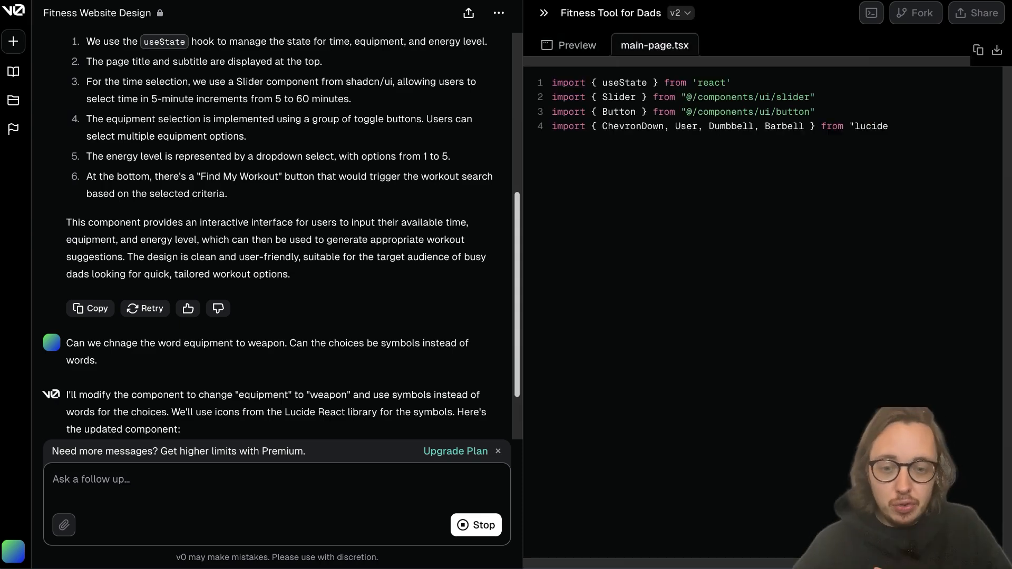
pyautogui.click(576, 45)
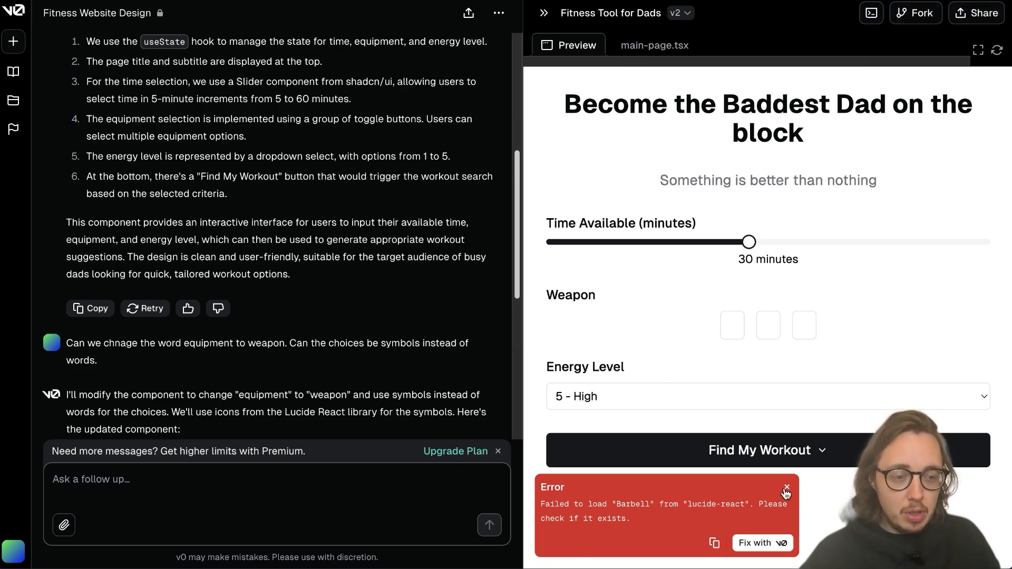
# Send the Barbell load error to Fix with v0, review v3 code, return to Preview.
pyautogui.click(762, 543)
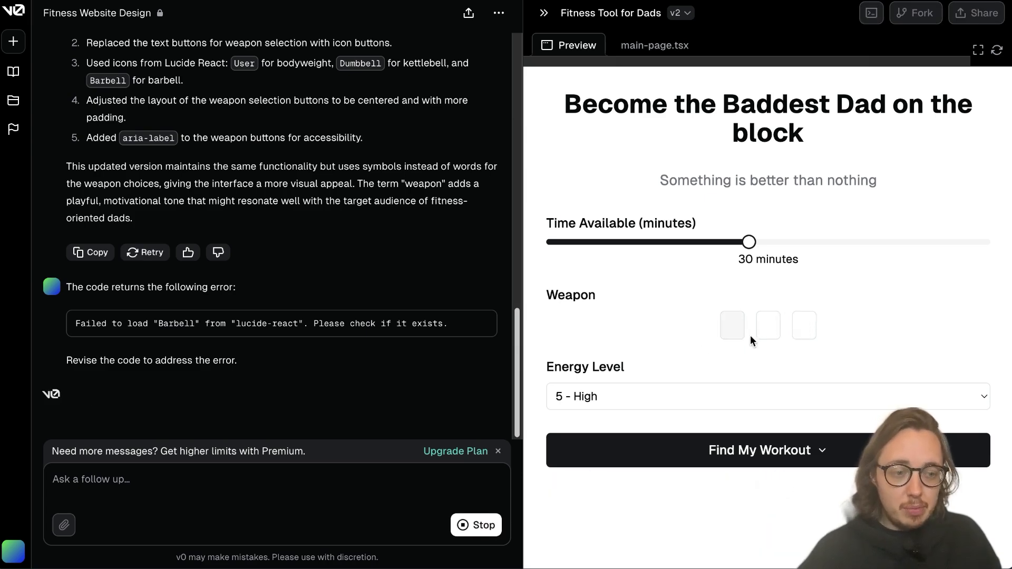
pyautogui.moveTo(703, 320)
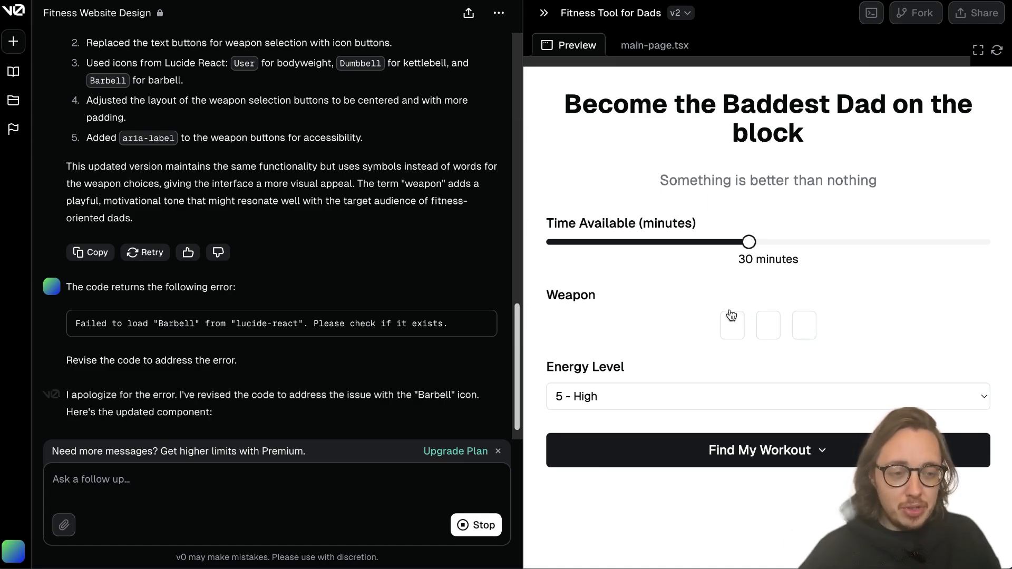
pyautogui.click(653, 45)
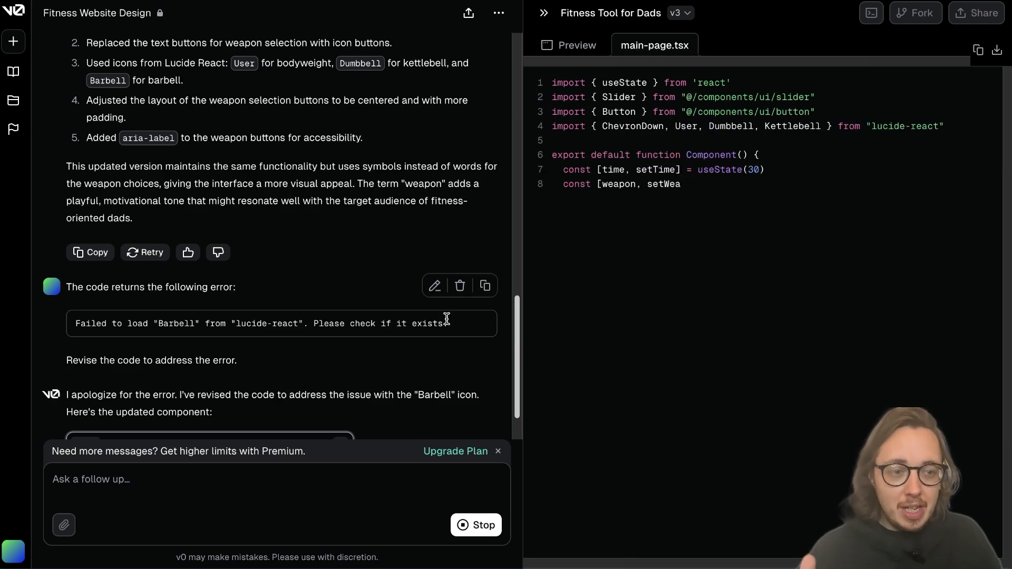
pyautogui.click(569, 44)
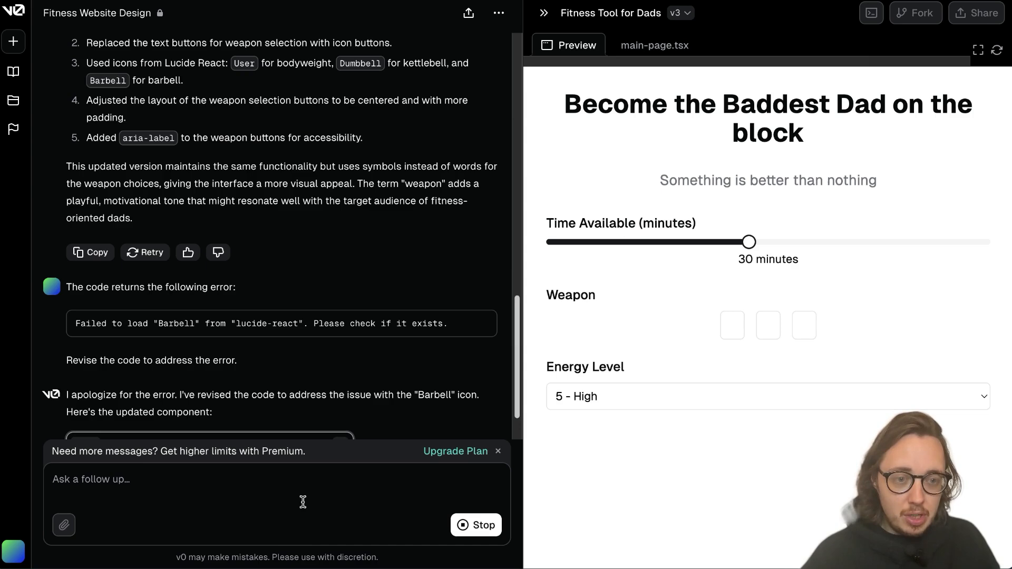
# Request the time slider become a 5-minute-increment dropdown and preview version 4.
pyautogui.write('change the time into a drop down of 5 i')
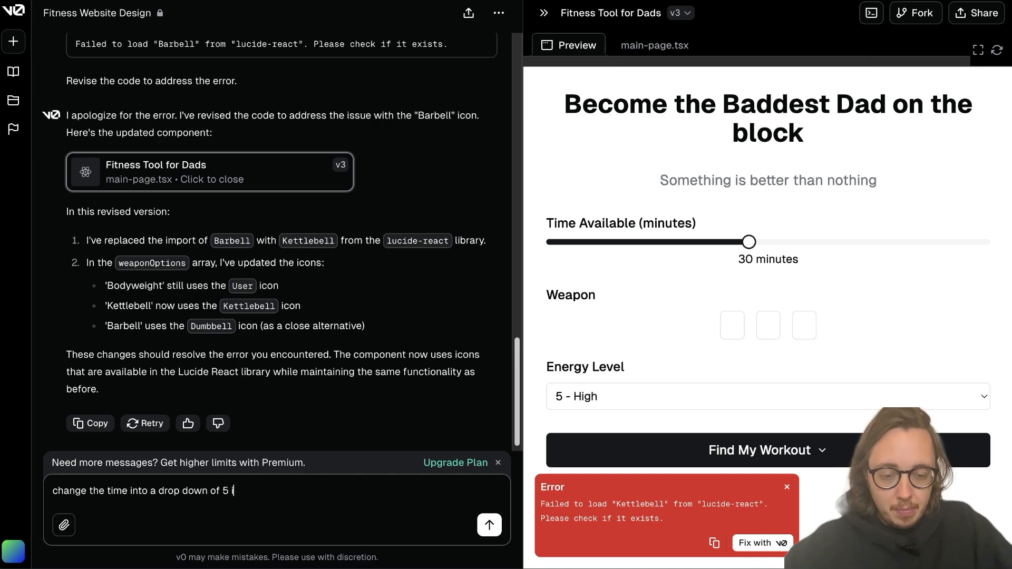
pyautogui.click(489, 524)
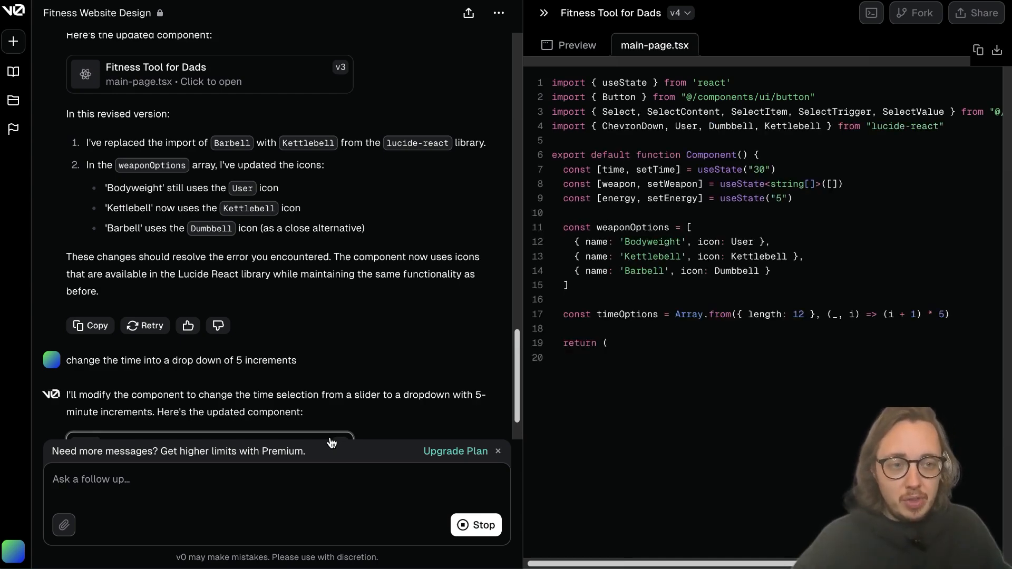
pyautogui.click(567, 45)
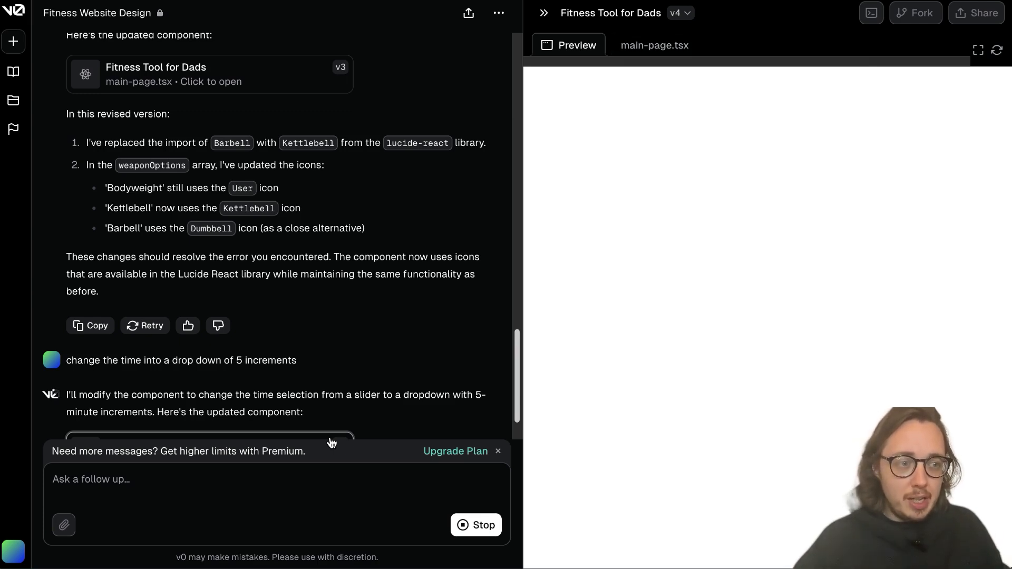